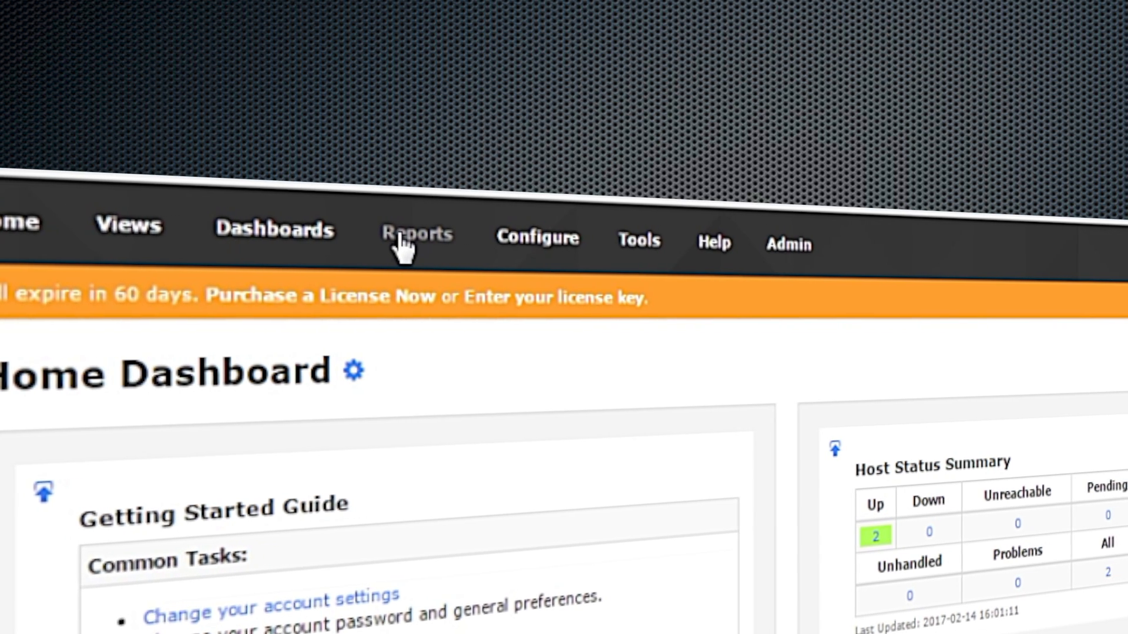
click(536, 238)
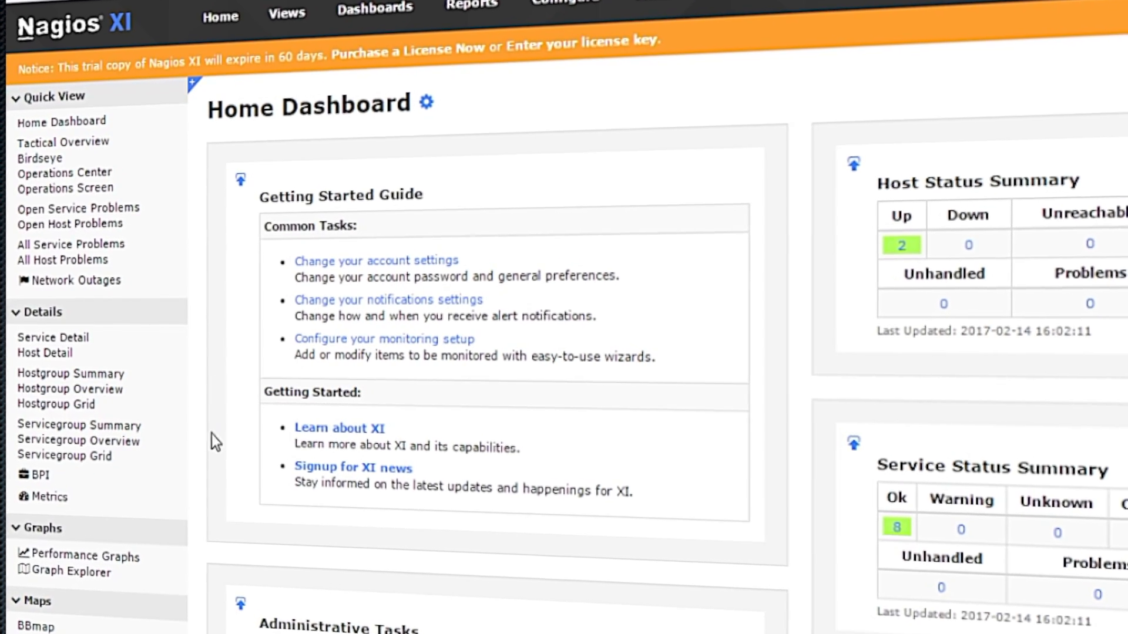
scroll(down, 3)
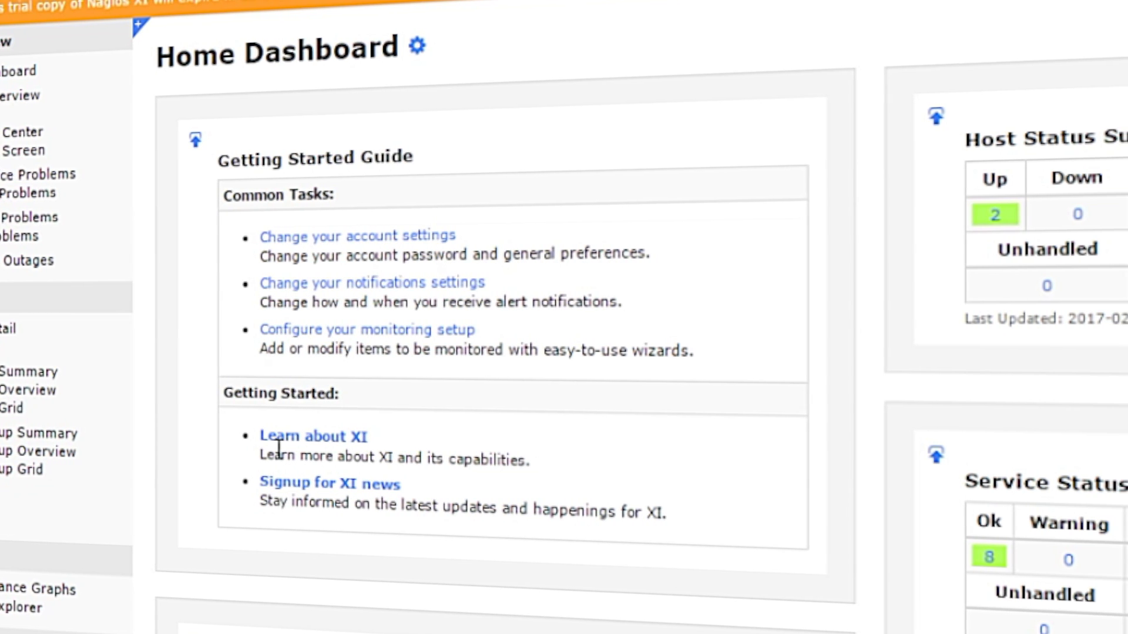
scroll(down, 3)
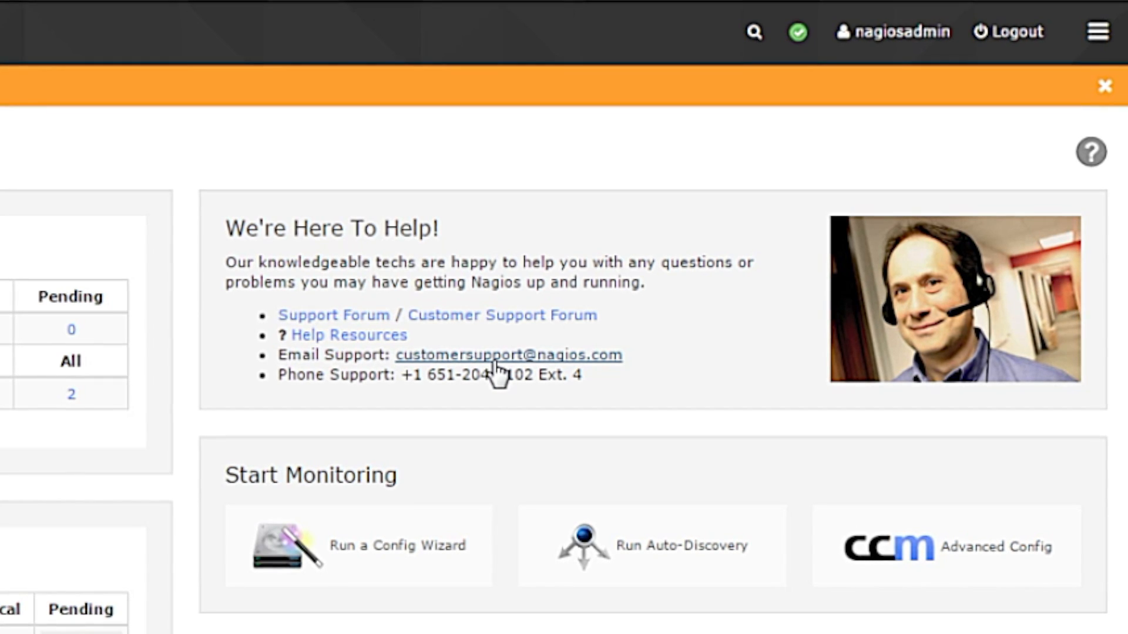
scroll(down, 3)
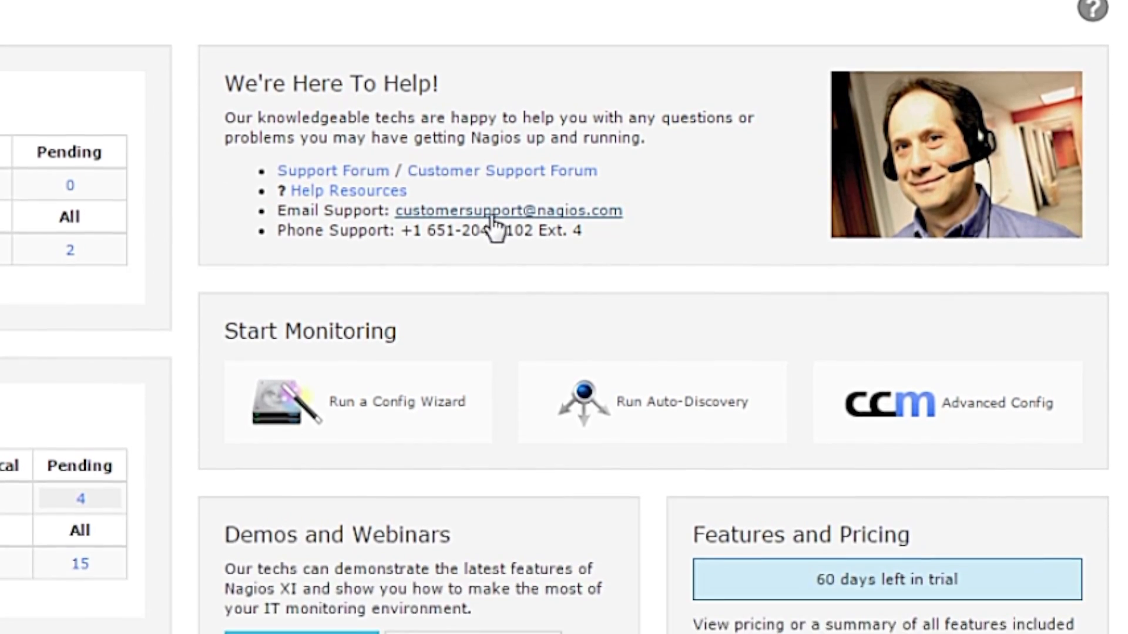
scroll(down, 3)
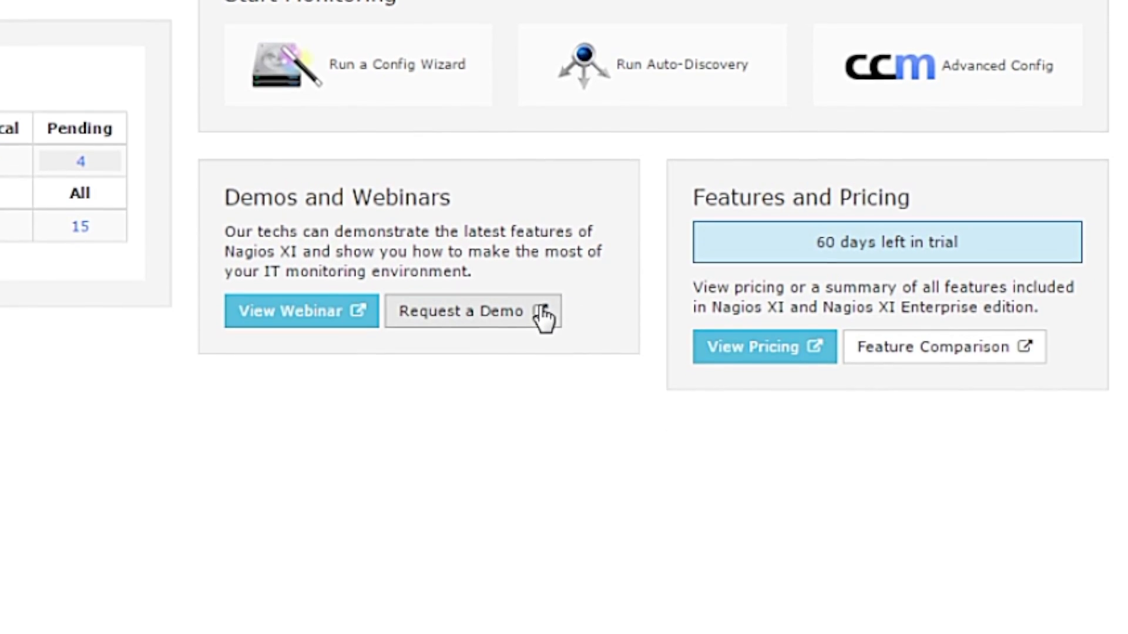